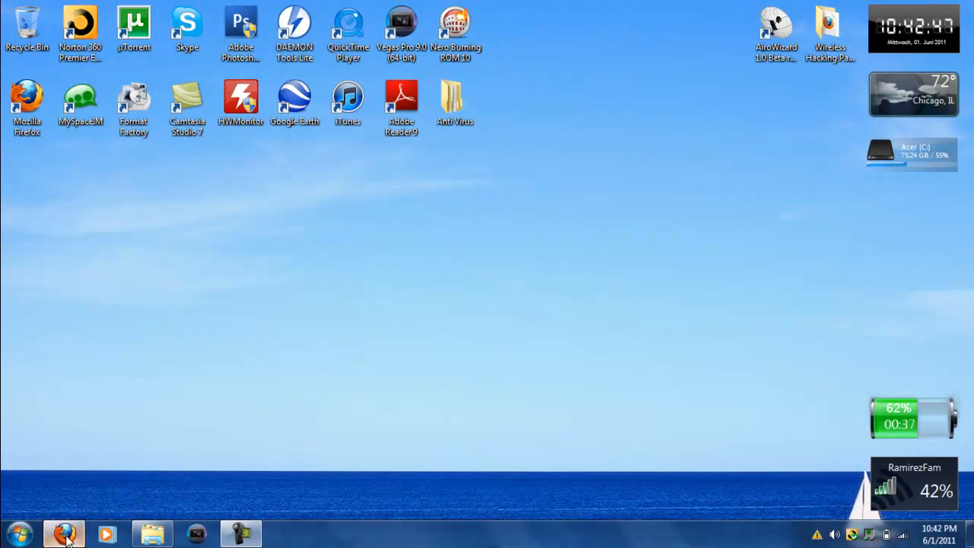
- Bring the Firefox window with the KeepVid download page to the front
{"action": "left_click", "coordinate": [64, 532]}
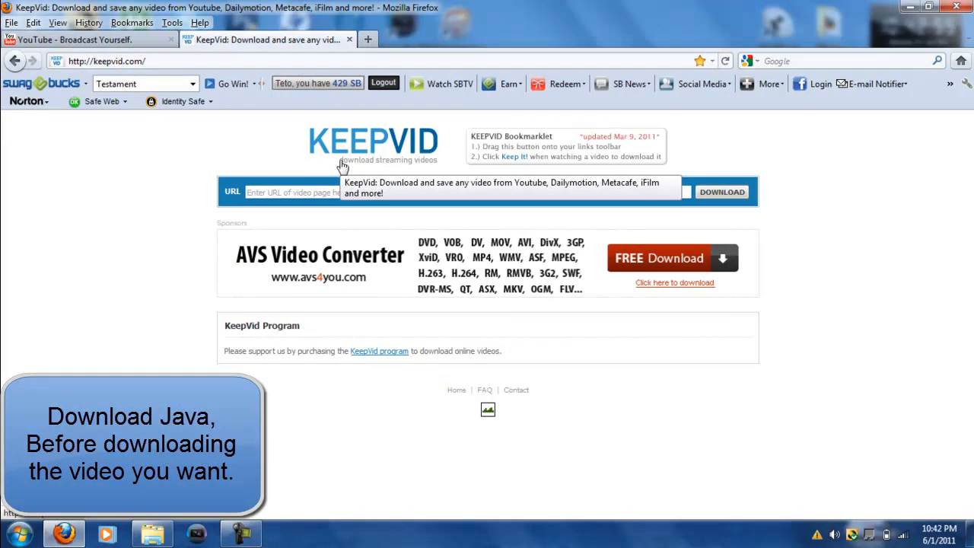
{"action": "mouse_move", "coordinate": [333, 171]}
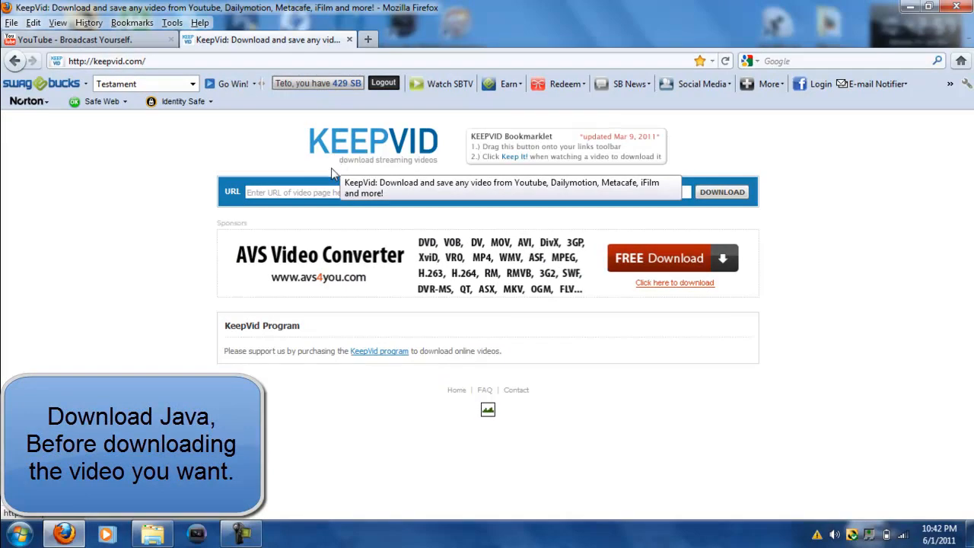
- Return to the YouTube tab and show the channel's 50 uploaded videos
{"action": "left_click", "coordinate": [464, 191]}
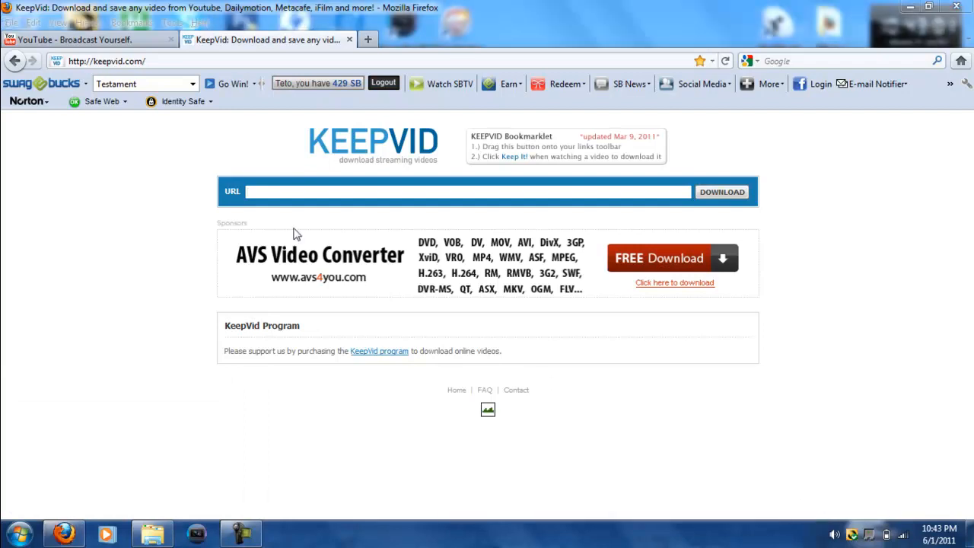
{"action": "left_click", "coordinate": [88, 39]}
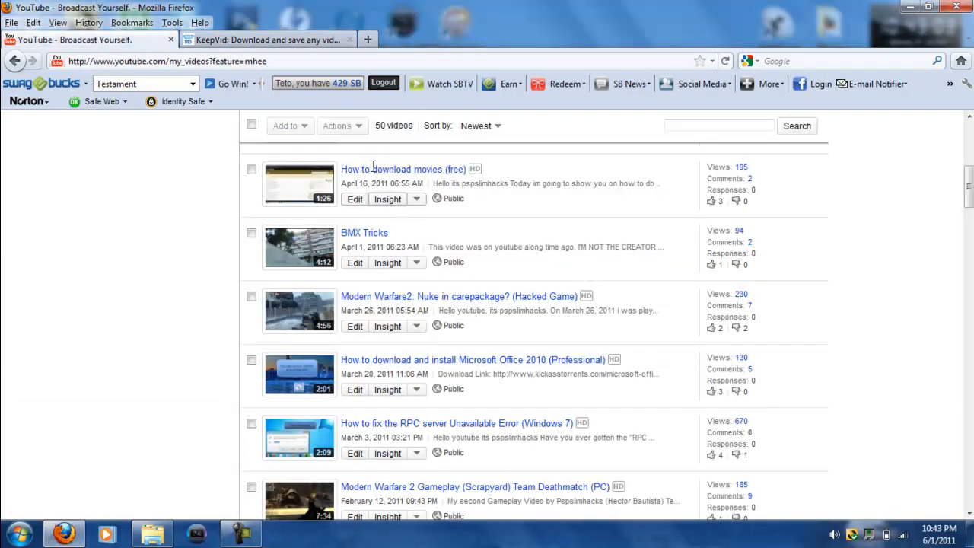
{"action": "mouse_move", "coordinate": [372, 169]}
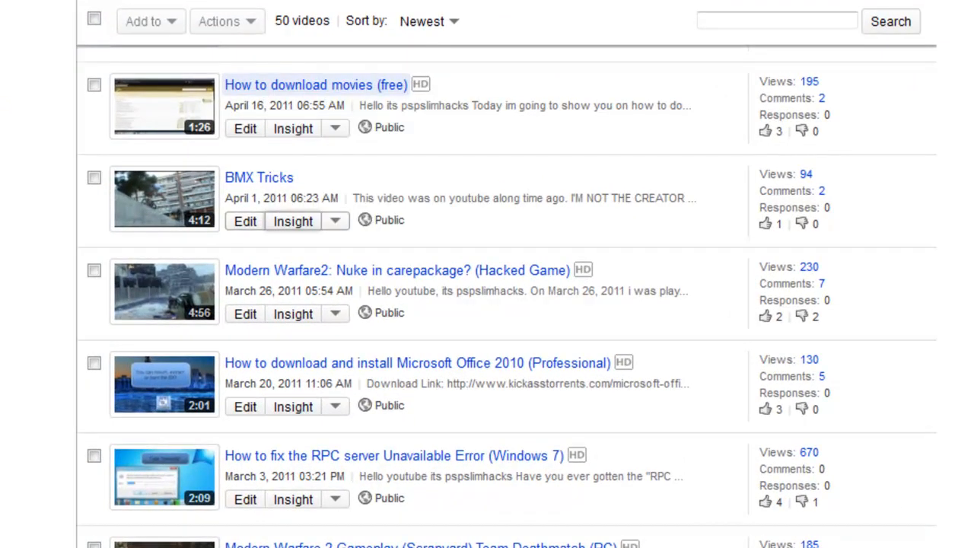
- Paste the YouTube video link into KeepVid and submit it for download links
{"action": "right_click", "coordinate": [240, 117]}
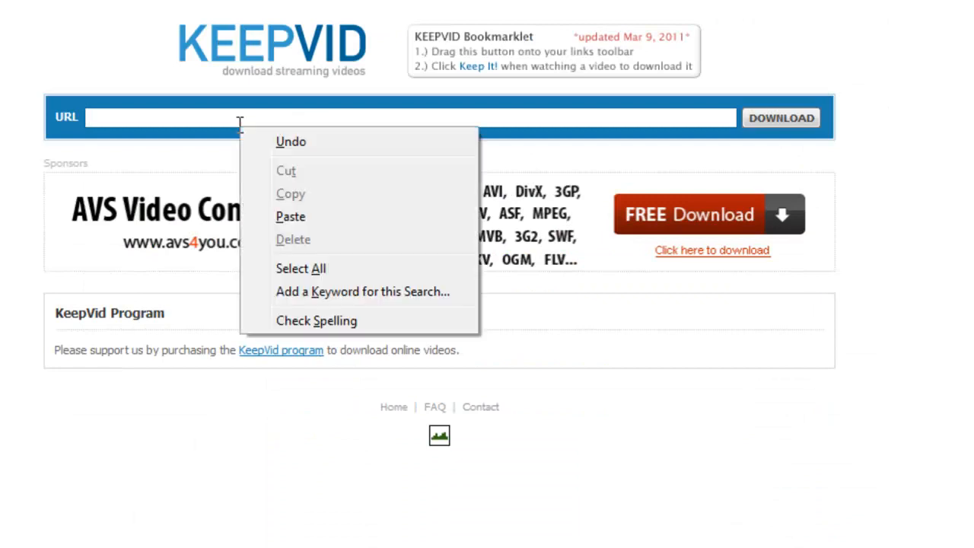
{"action": "left_click", "coordinate": [290, 216]}
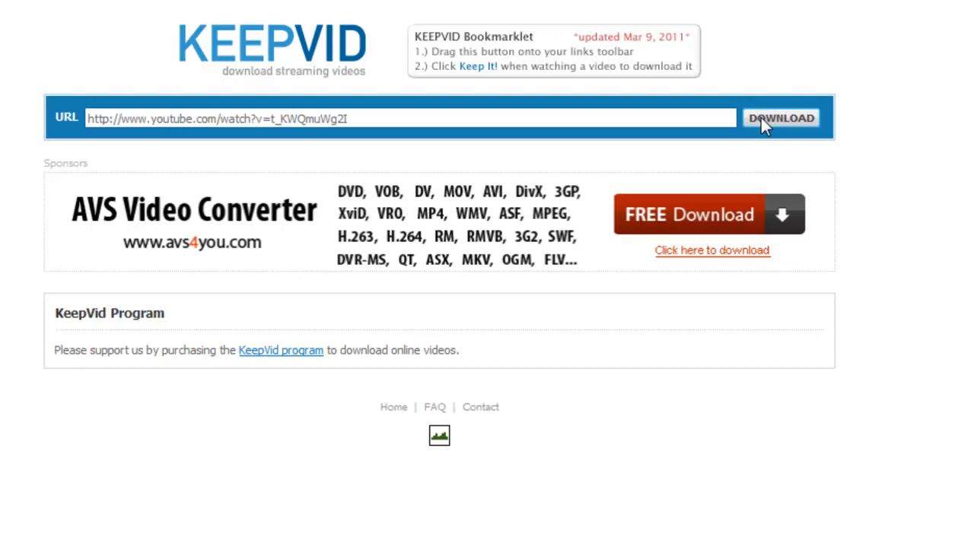
{"action": "left_click", "coordinate": [780, 118]}
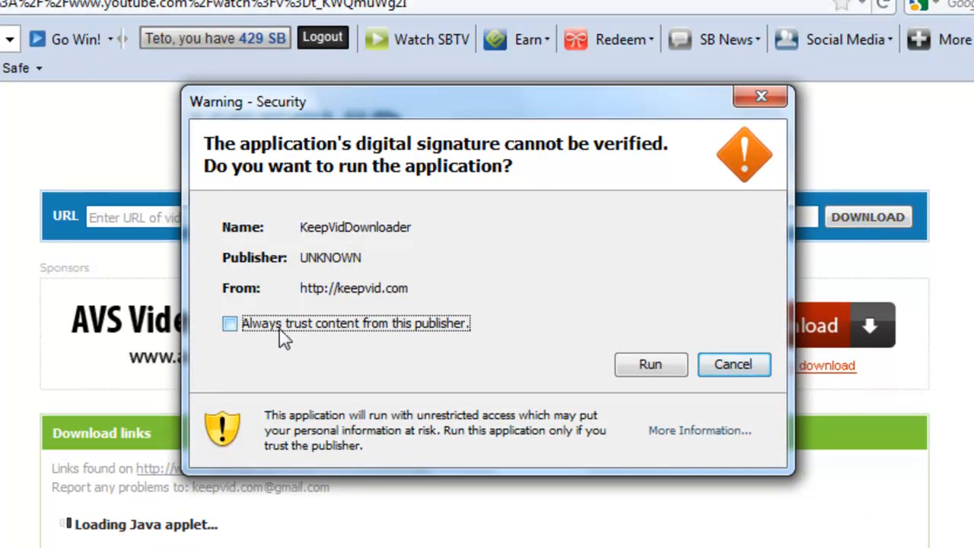
- Always trust the downloader's publisher and let the Java downloader run
{"action": "left_click", "coordinate": [230, 323]}
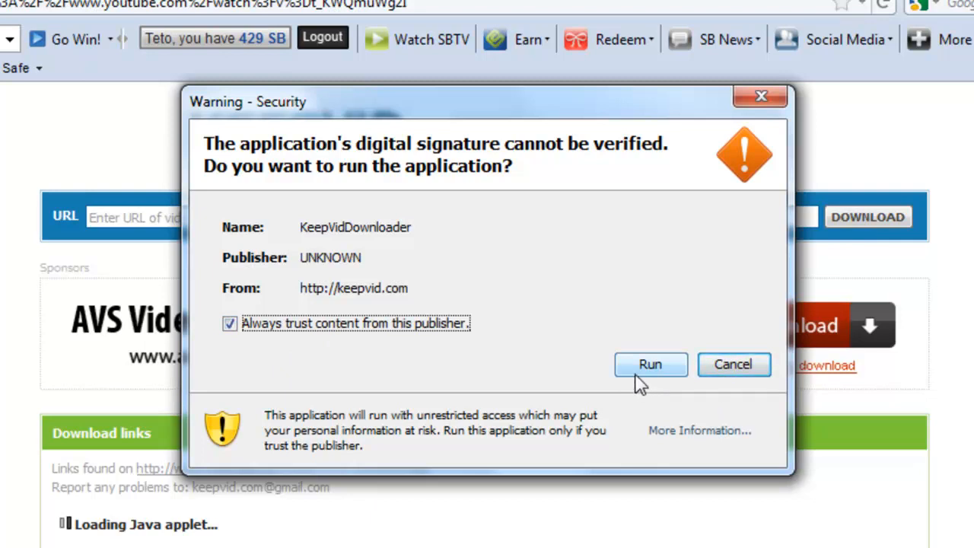
{"action": "left_click", "coordinate": [650, 363]}
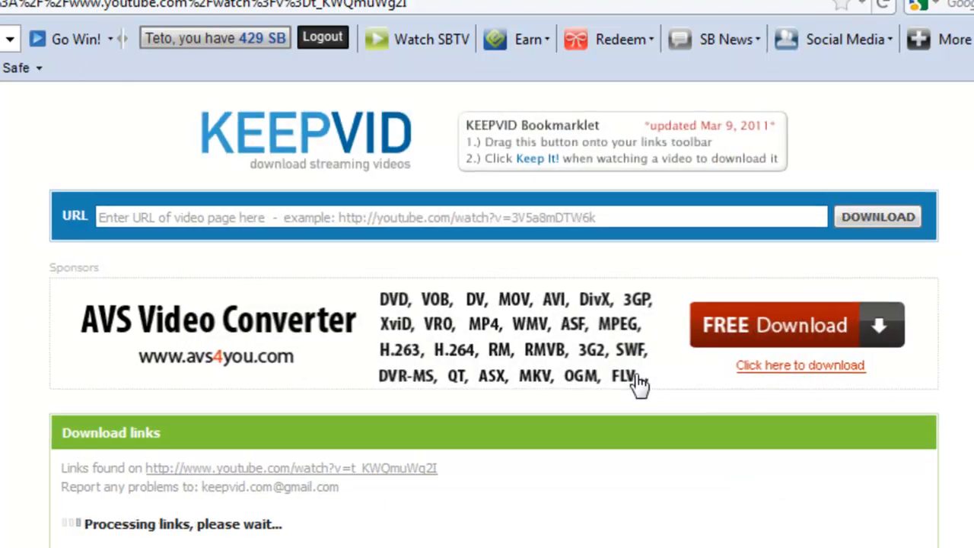
- Request the 720p MP4 of 'How to download movies (free)' and save it
{"action": "scroll", "scroll_direction": "down", "scroll_amount": 3}
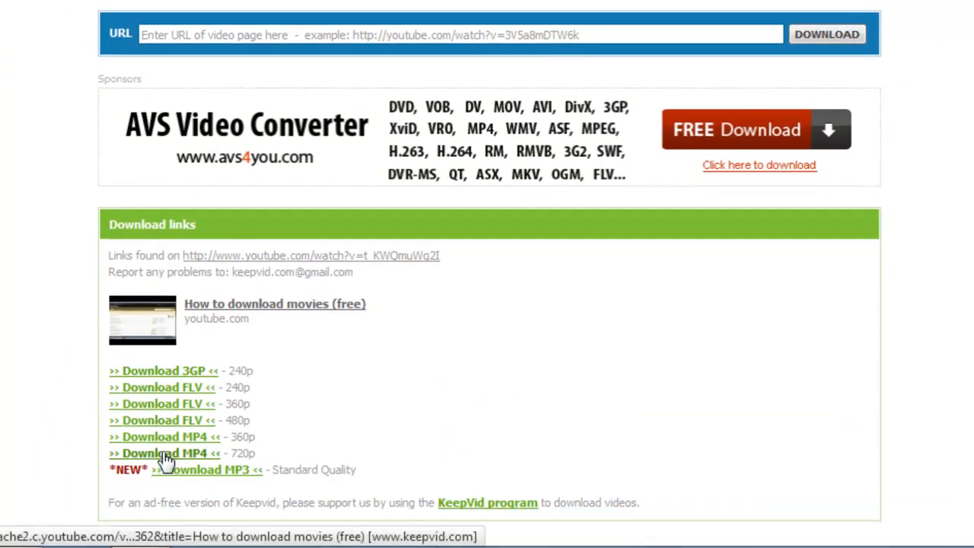
{"action": "mouse_move", "coordinate": [175, 375]}
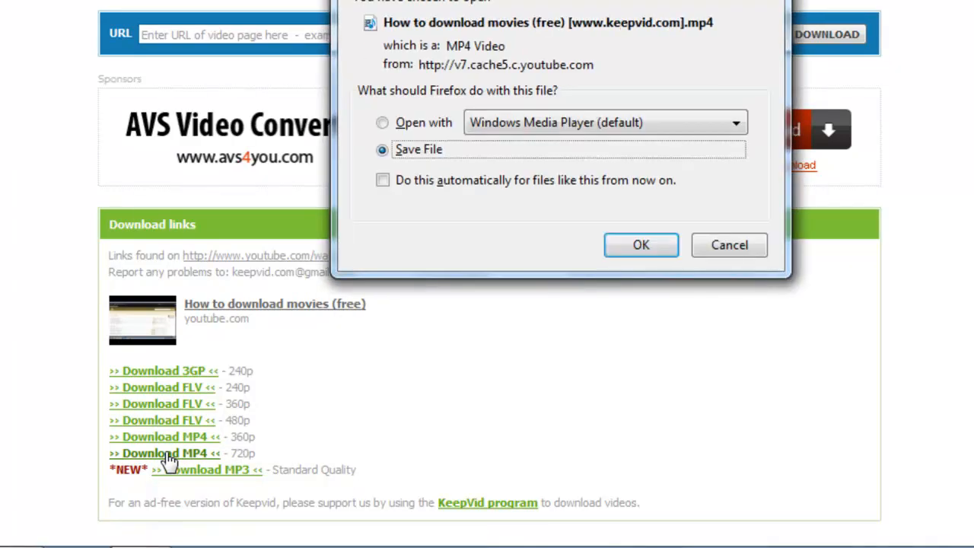
{"action": "mouse_move", "coordinate": [641, 245]}
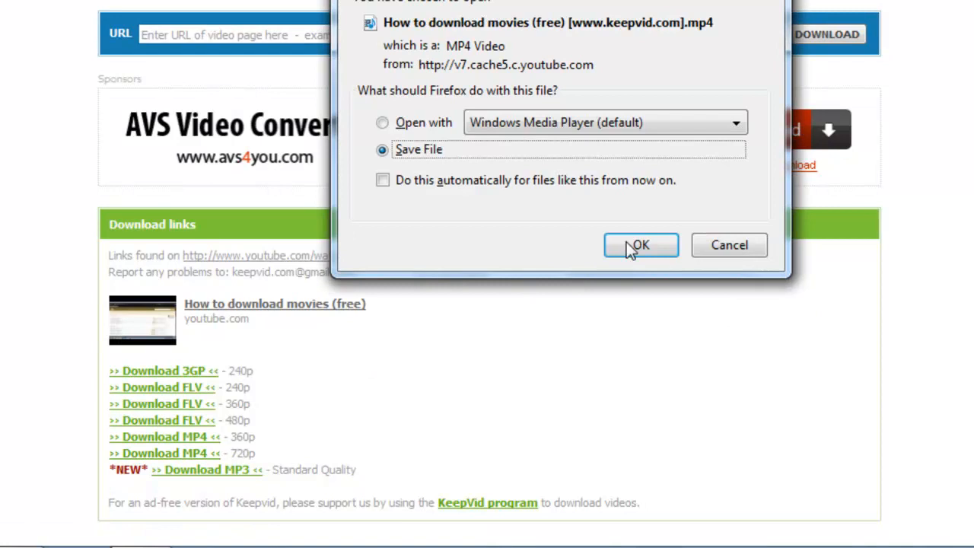
{"action": "left_click", "coordinate": [640, 244]}
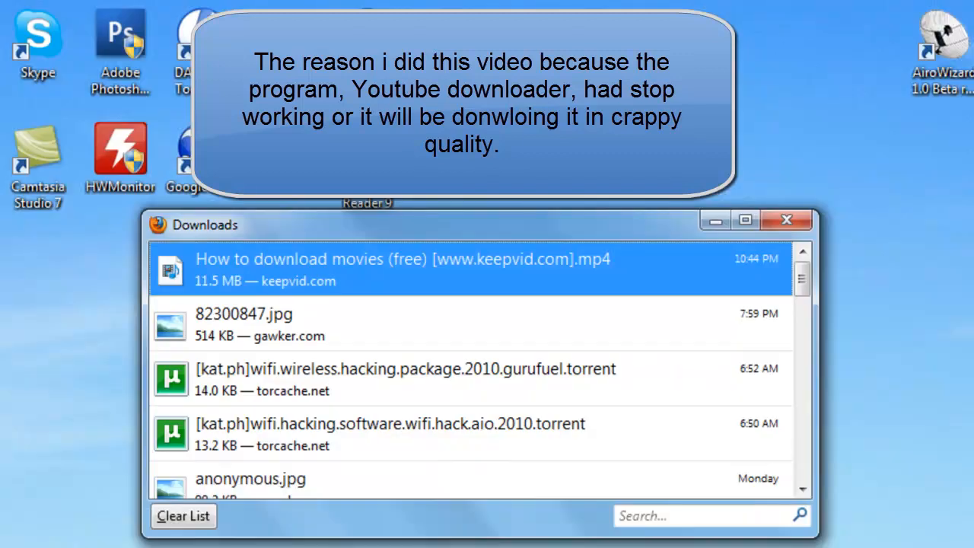
- Open the Downloads folder containing the 11.5 MB downloaded MP4
{"action": "left_click", "coordinate": [11, 531]}
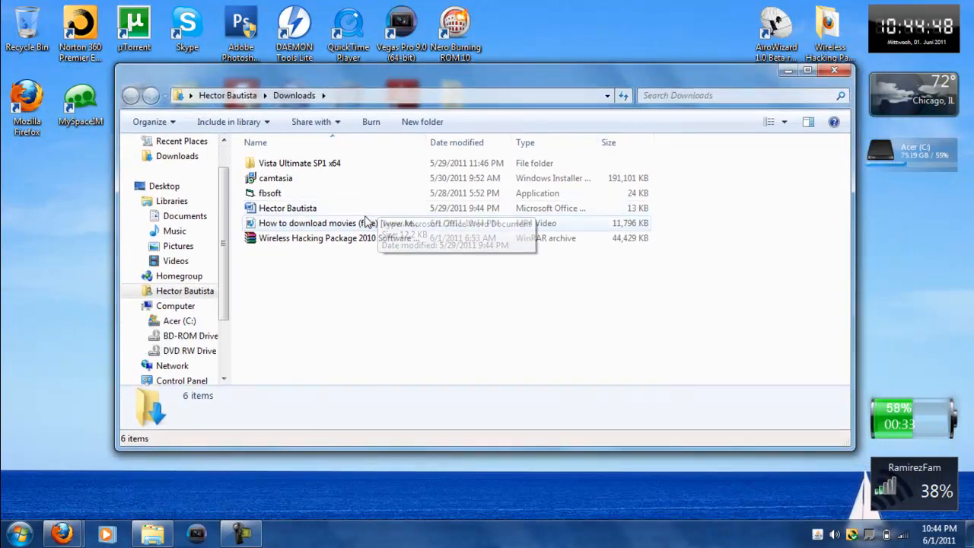
- Play the 1280×720 'How to download movies (free)' MP4 in Windows Media Player
{"action": "left_click", "coordinate": [338, 223]}
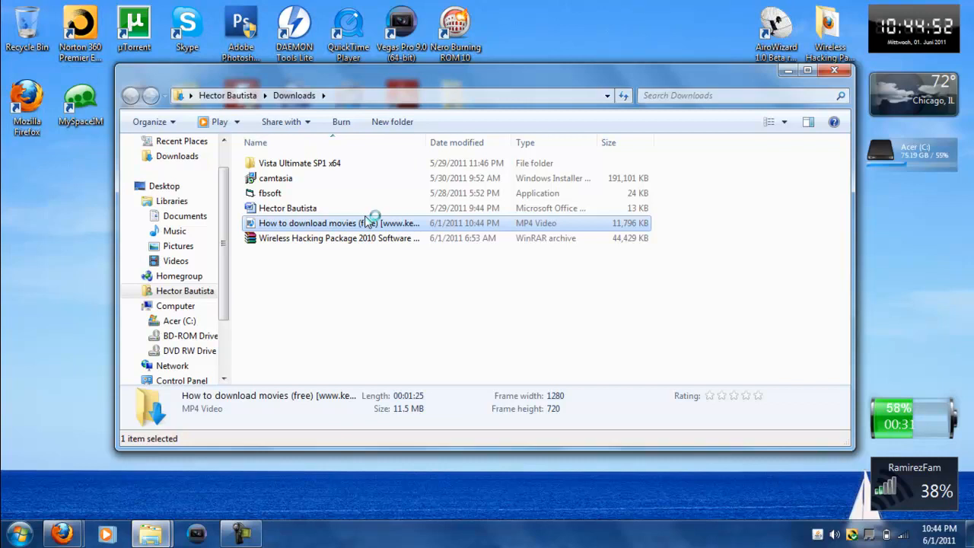
{"action": "double_click", "coordinate": [339, 223]}
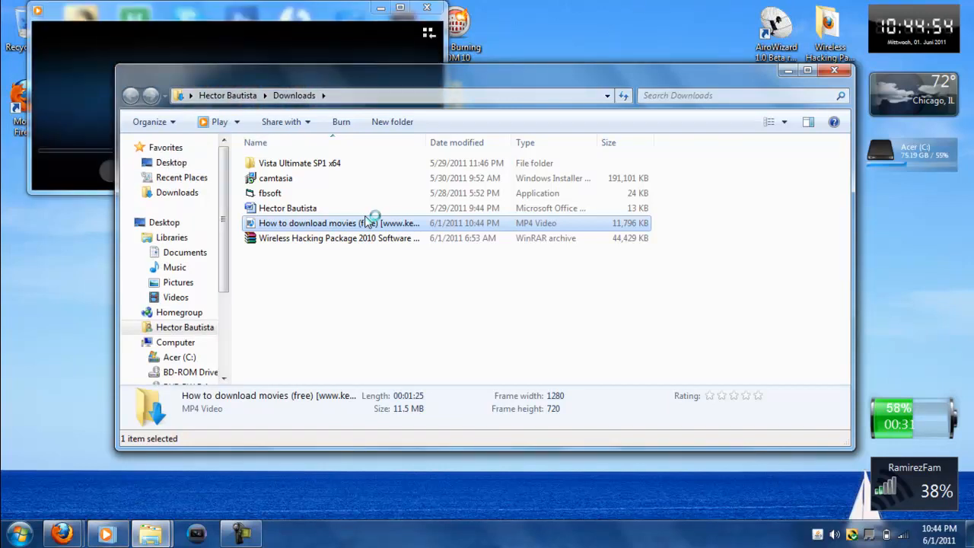
{"action": "double_click", "coordinate": [339, 223]}
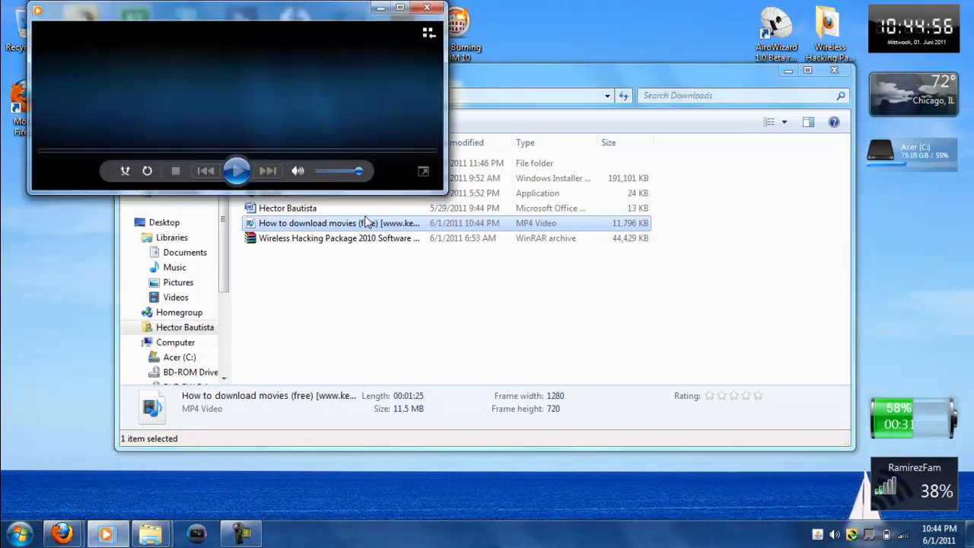